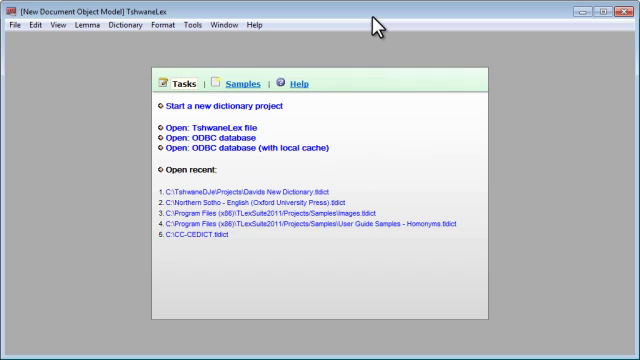
pyautogui.moveTo(384, 52)
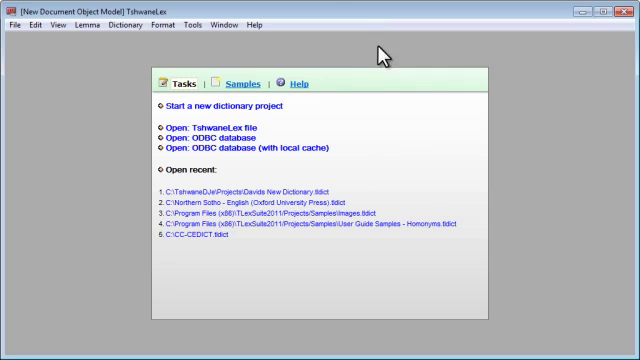
pyautogui.moveTo(330, 22)
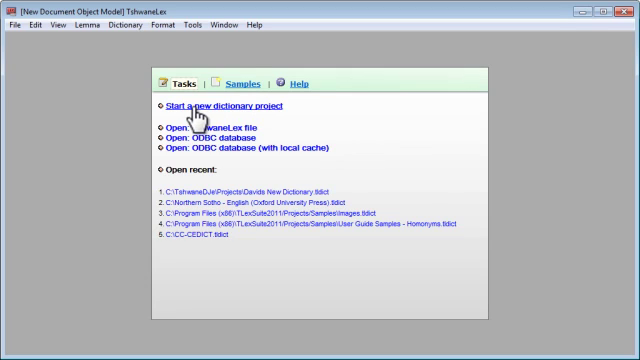
# - Bring up the File menu on the TshwaneLex start page
pyautogui.click(12, 28)
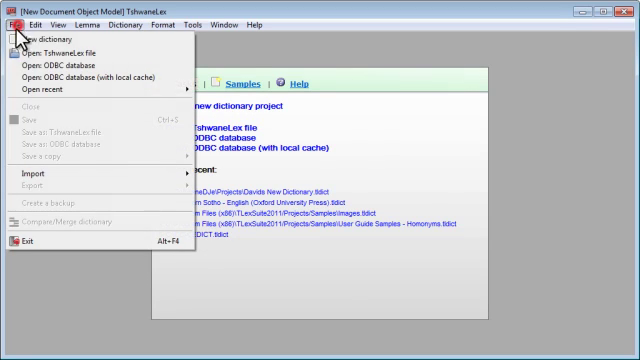
# - Create "David's English - Dutch Dictionary" with Language 1 English and Language 2 Dutch
pyautogui.click(38, 40)
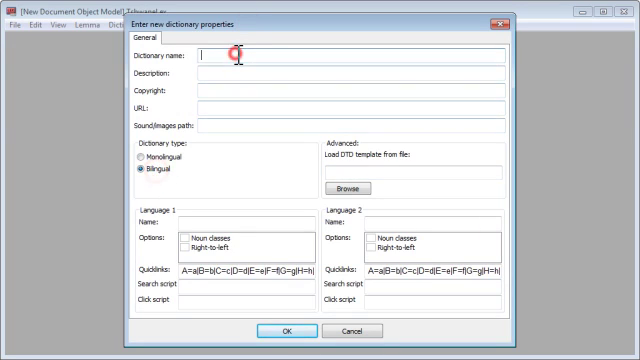
pyautogui.write("David's")
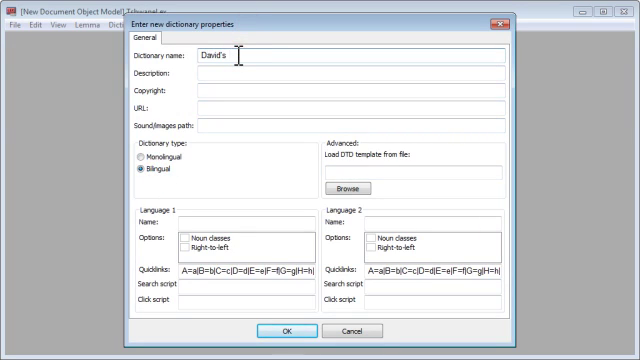
pyautogui.write('English - Dutch Dictionary')
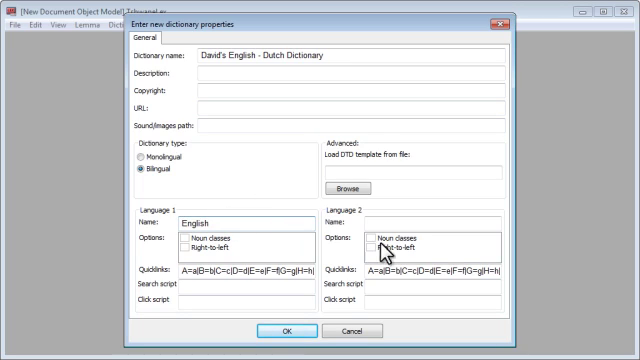
pyautogui.write('Dutch')
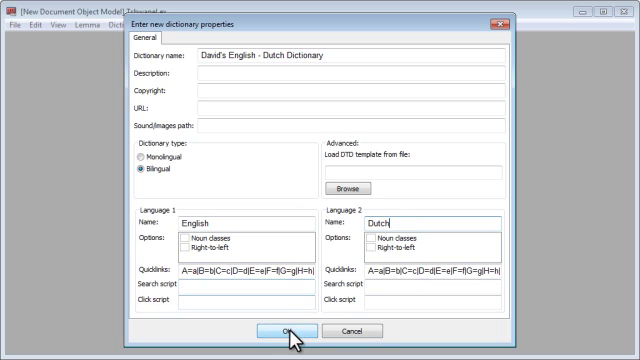
pyautogui.click(284, 330)
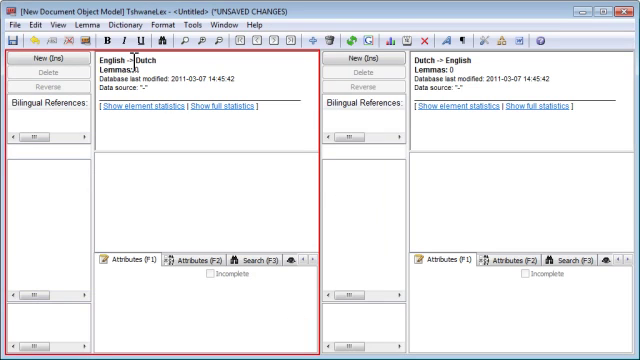
# - Save the dictionary as a .tldict file in the Projects folder
pyautogui.click(12, 26)
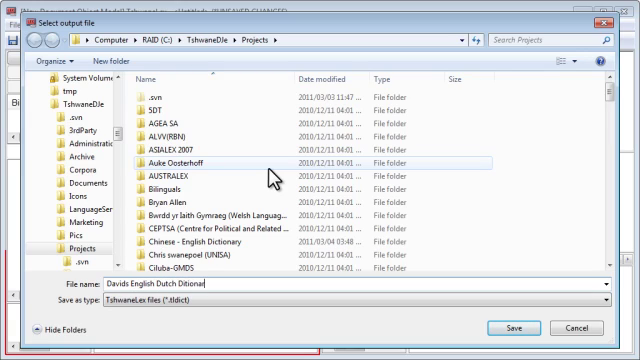
pyautogui.click(504, 328)
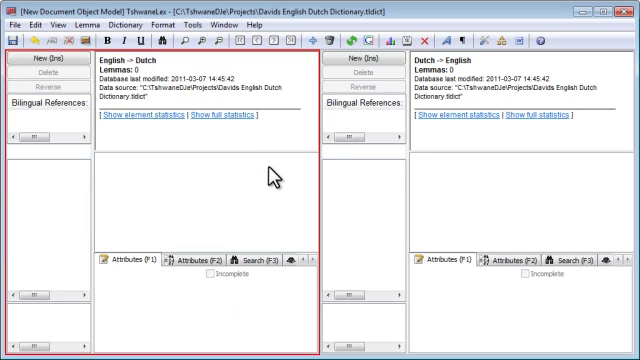
# - Switch to Expanded view so only the English–Dutch side is shown
pyautogui.click(228, 28)
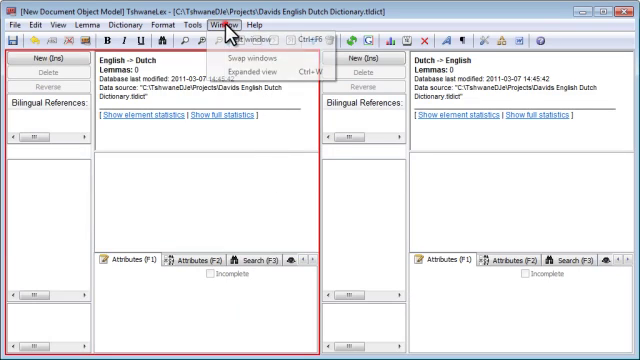
pyautogui.moveTo(252, 72)
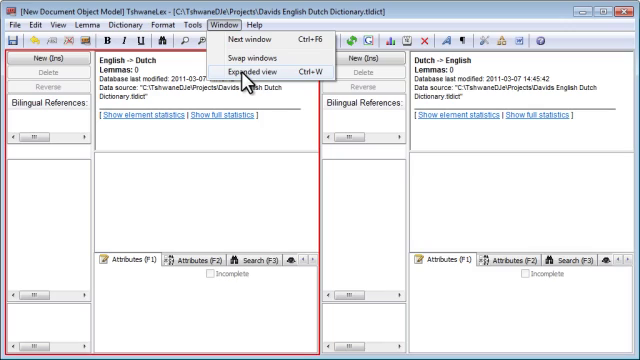
pyautogui.click(264, 70)
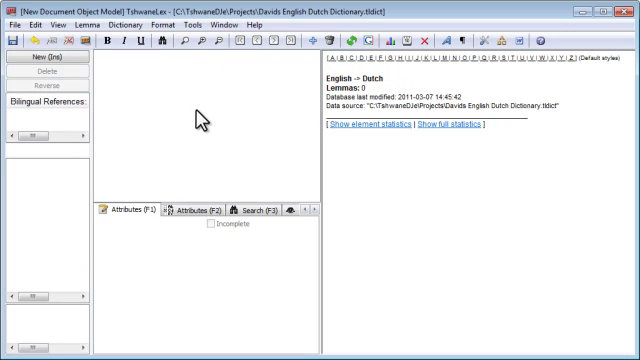
# - Add a new lemma "dog" and set its part of speech to noun
pyautogui.click(42, 66)
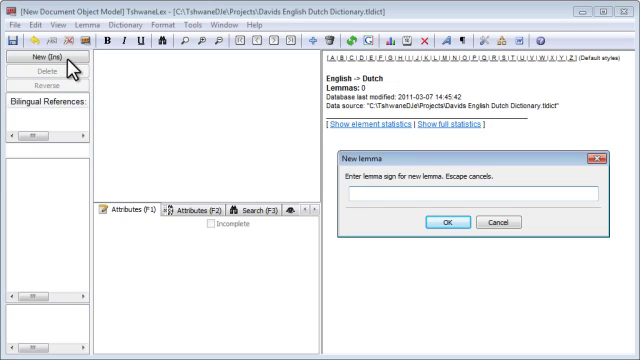
pyautogui.write('dog')
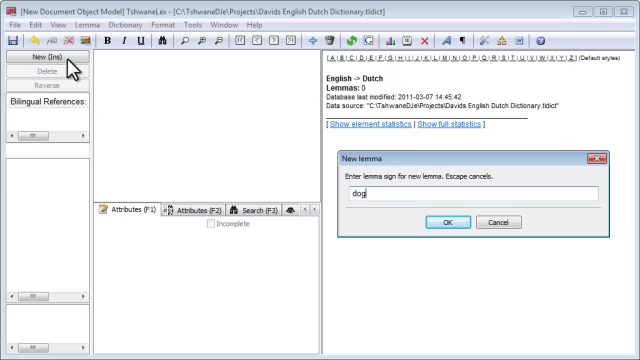
pyautogui.click(440, 222)
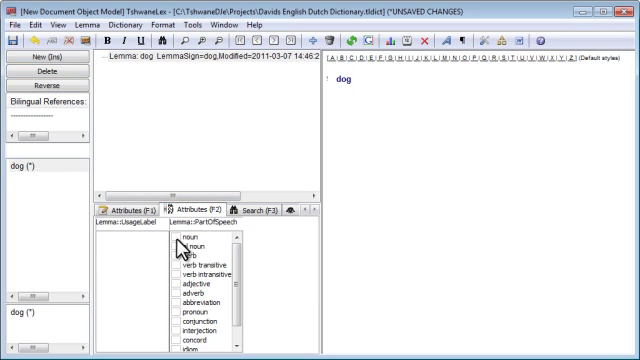
pyautogui.click(176, 236)
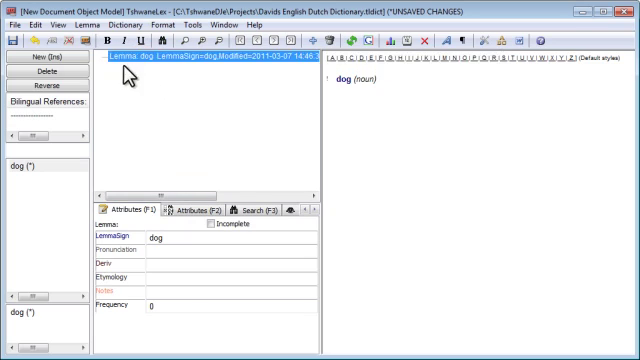
pyautogui.moveTo(152, 92)
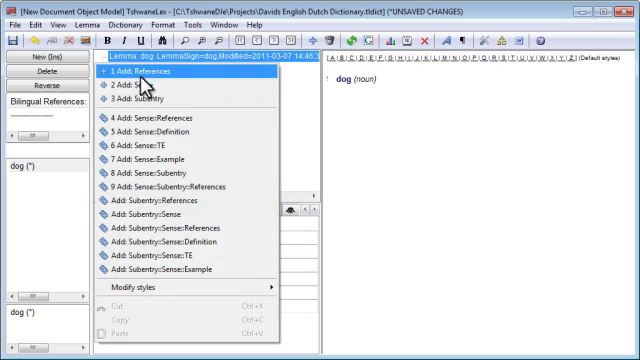
pyautogui.moveTo(150, 88)
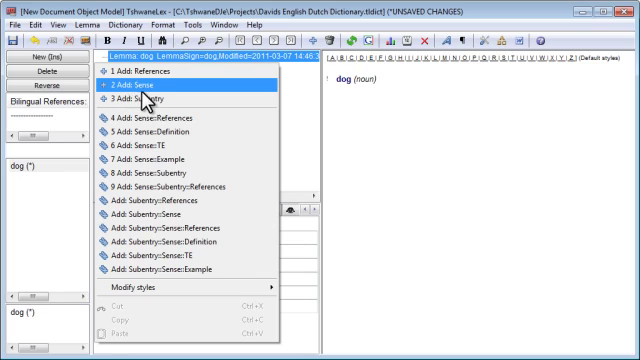
# - Add a first numbered sense to the dog entry and select it for editing
pyautogui.click(140, 86)
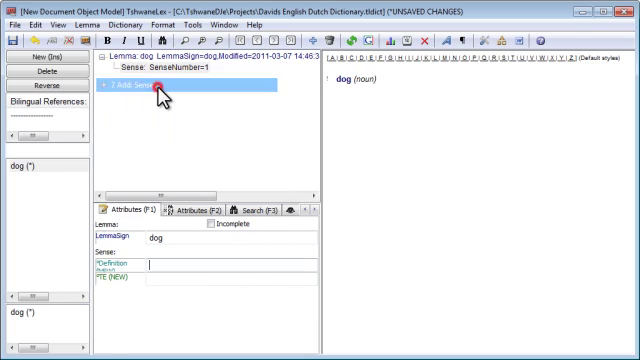
pyautogui.click(144, 84)
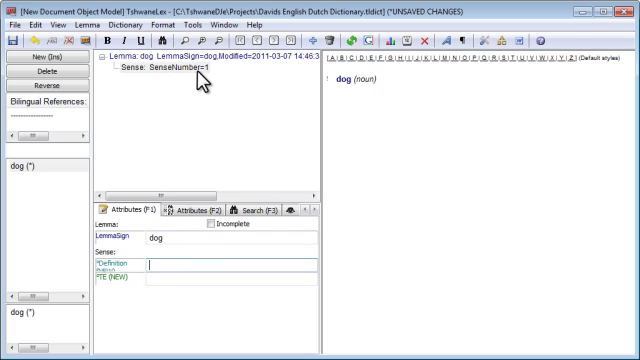
pyautogui.moveTo(168, 82)
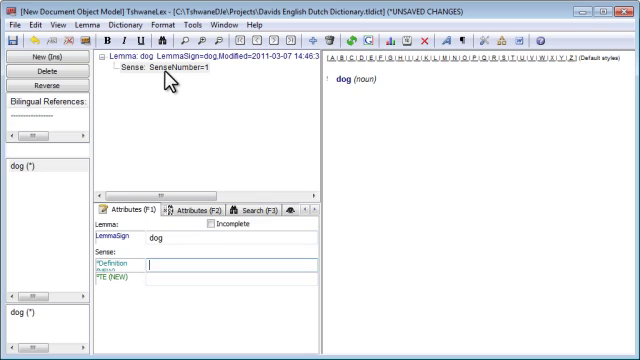
# - Add a translation equivalent "hond" under the dog sense
pyautogui.rightClick(170, 70)
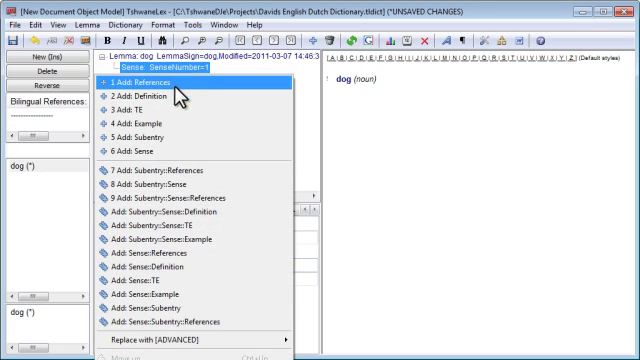
pyautogui.moveTo(170, 104)
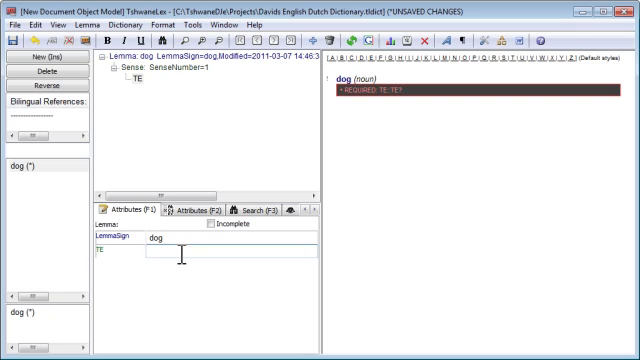
pyautogui.write('hond')
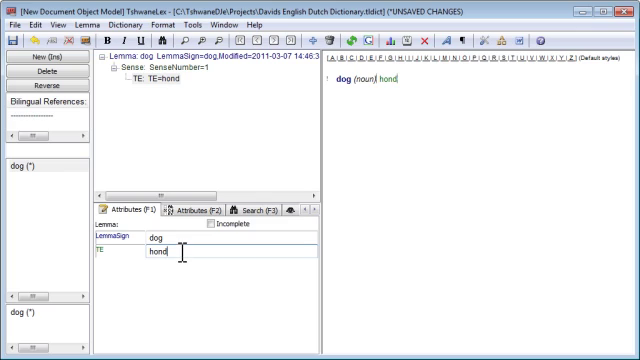
pyautogui.moveTo(388, 104)
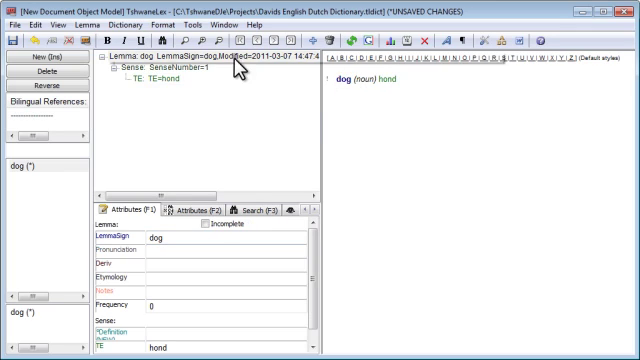
# - Save the dictionary so no unsaved changes remain
pyautogui.click(12, 24)
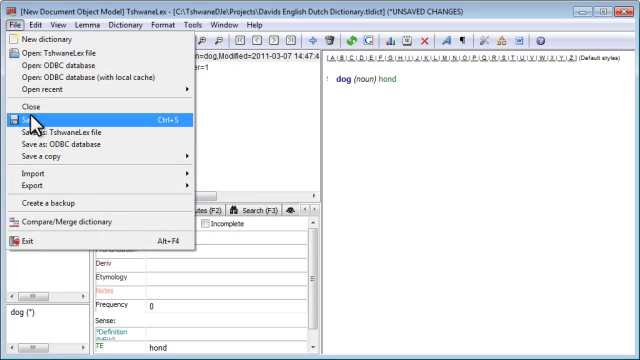
pyautogui.click(30, 120)
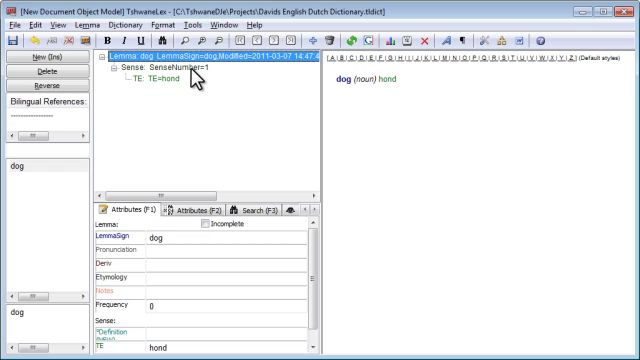
# - Add the definition "a four-legged mammal that barks, commonly kept as a household pet" to the dog sense
pyautogui.rightClick(156, 74)
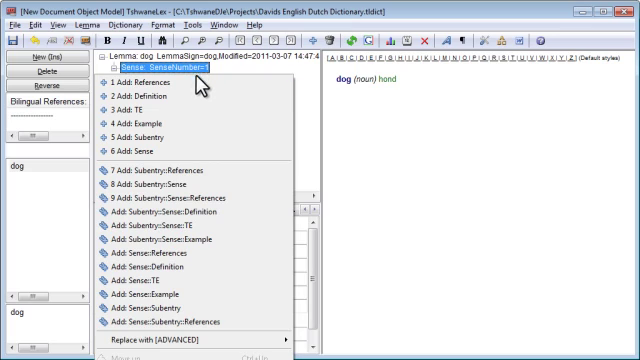
pyautogui.moveTo(160, 100)
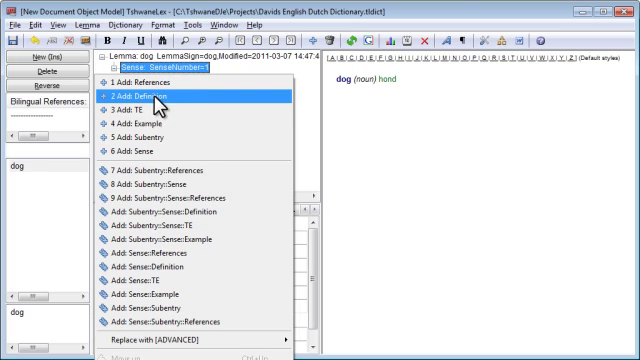
pyautogui.click(160, 92)
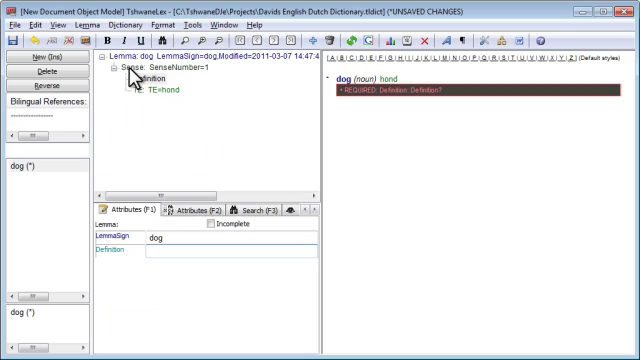
pyautogui.click(160, 256)
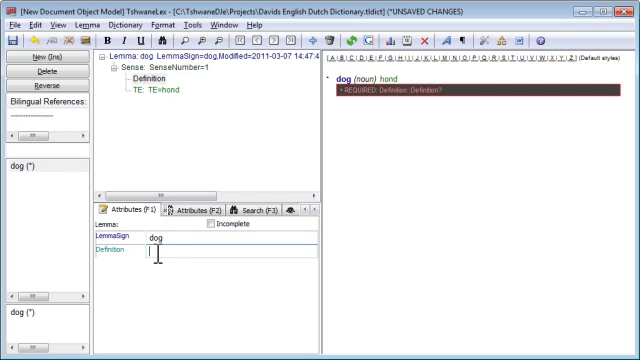
pyautogui.write('a')
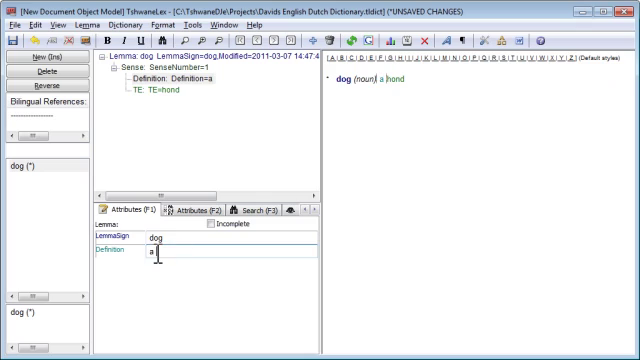
pyautogui.write('four-legge')
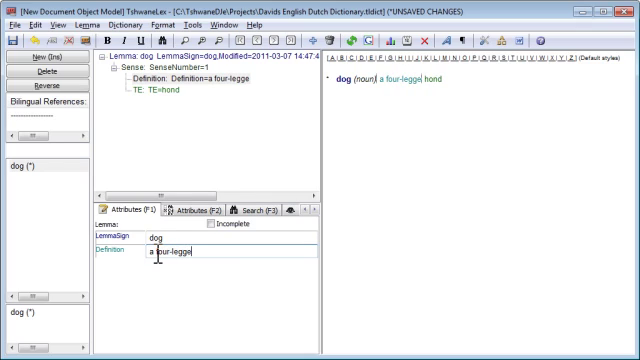
pyautogui.write('mammal that')
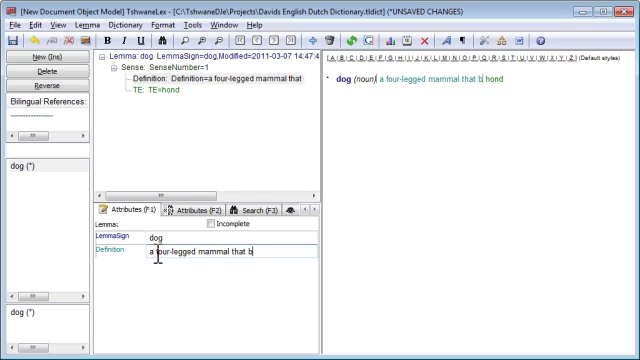
pyautogui.write('barks, commonly ke')
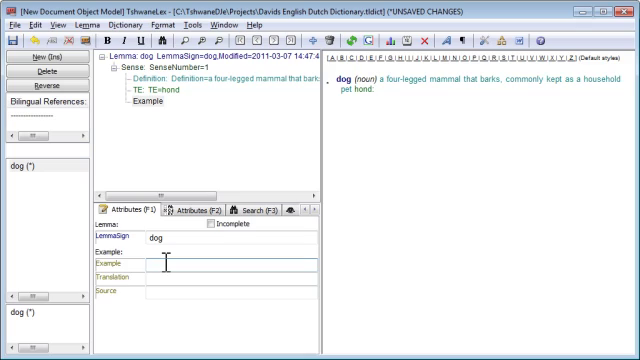
# - Enter the example "the ~ barks" for the dog sense
pyautogui.write('the ~ barks')
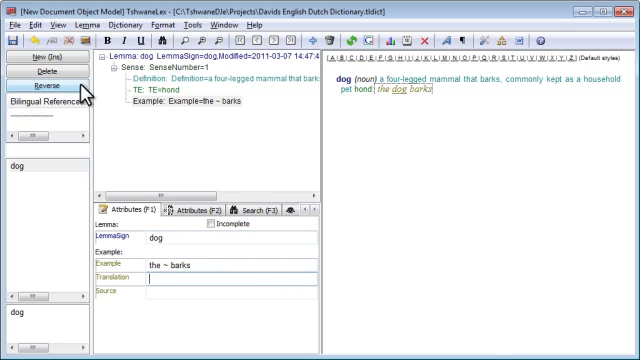
# - Create a second lemma "table" alongside dog
pyautogui.click(32, 62)
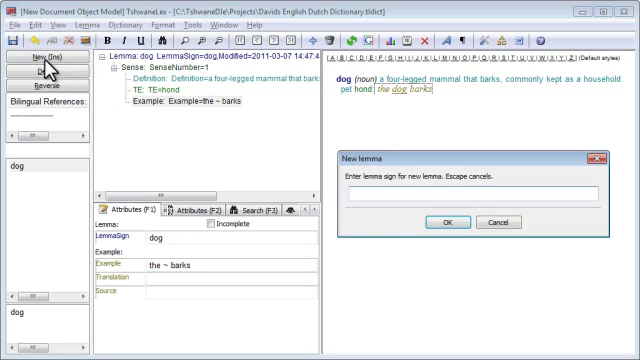
pyautogui.write('table')
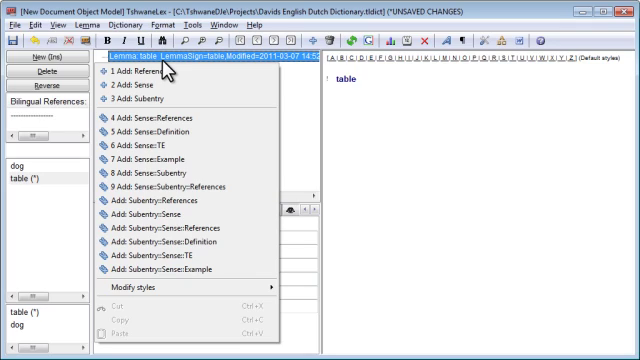
pyautogui.moveTo(160, 88)
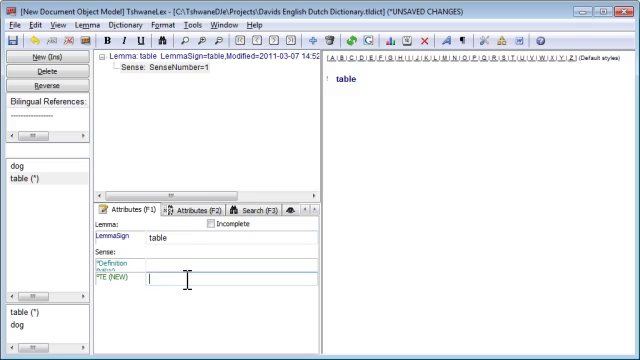
# - Enter 'tafel' as the Dutch translation equivalent of the new sense
pyautogui.write('tafel')
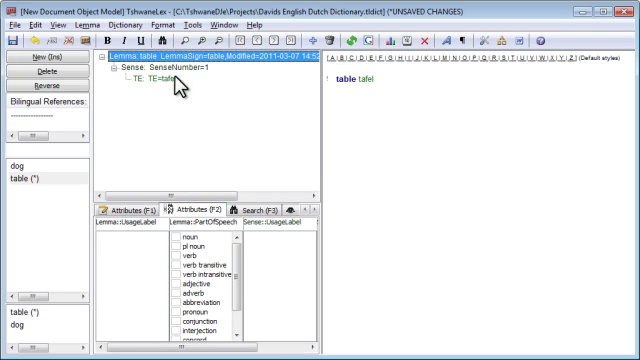
pyautogui.moveTo(178, 248)
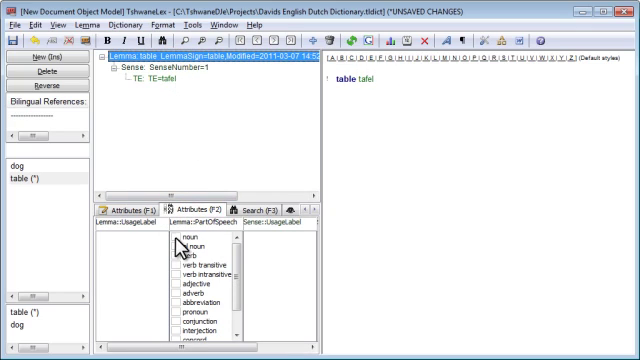
# - Set part of speech to noun and define the sense as 'a piece of furniture, ...'
pyautogui.click(192, 236)
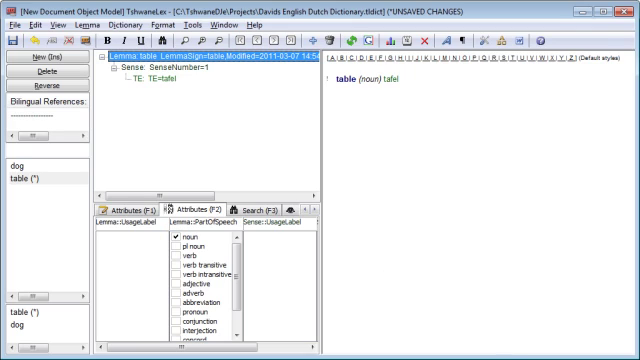
pyautogui.rightClick(164, 76)
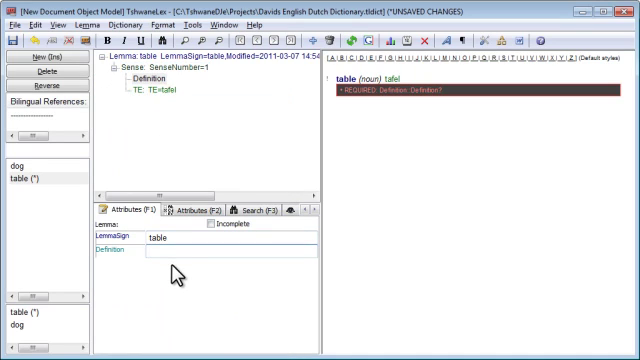
pyautogui.write('a pl')
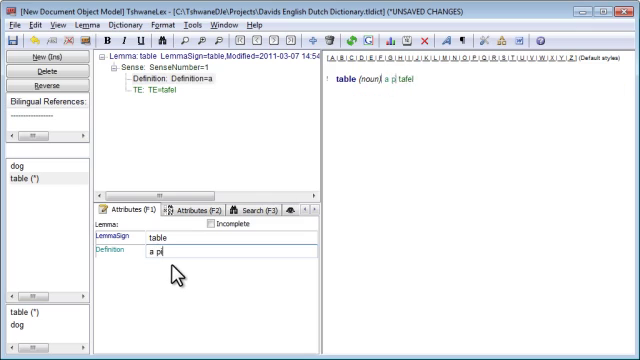
pyautogui.write('piece of furnit')
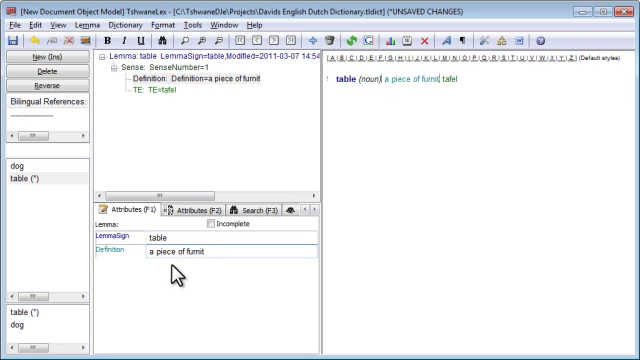
pyautogui.write('ure, usually with a level surface, and typically with four legs')
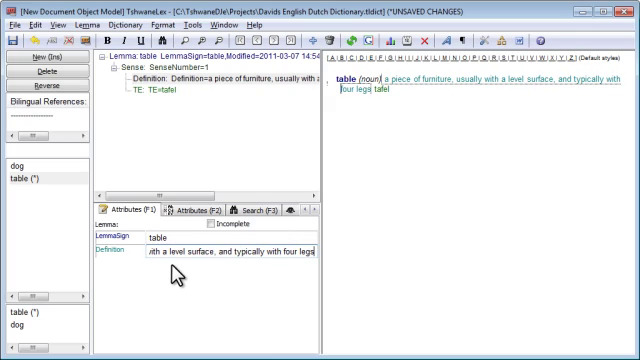
pyautogui.click(388, 90)
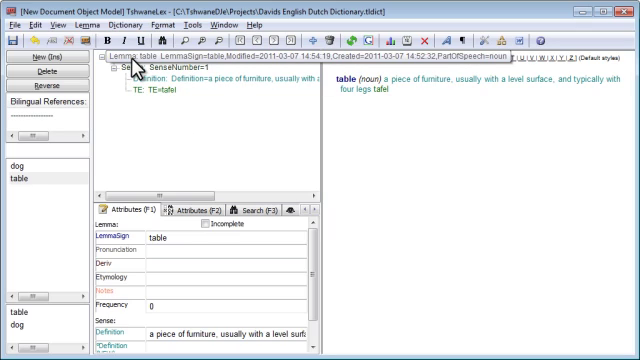
# - Add a second sense defined as 'a grid of data, such as in a spreadsheet'
pyautogui.rightClick(130, 90)
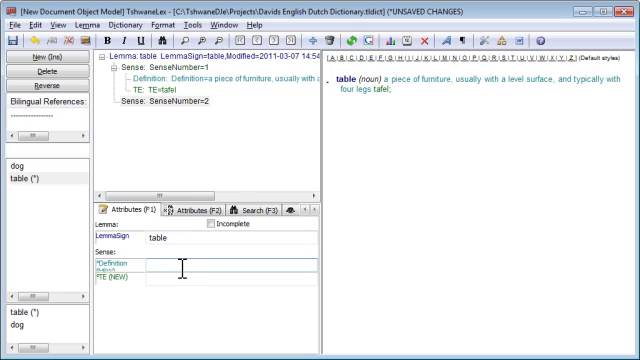
pyautogui.write('a grid')
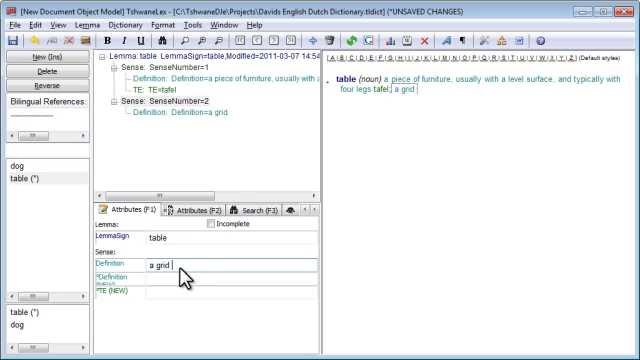
pyautogui.write('of data')
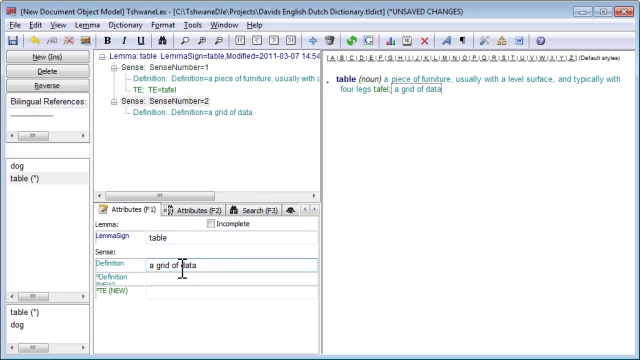
pyautogui.write(', such as')
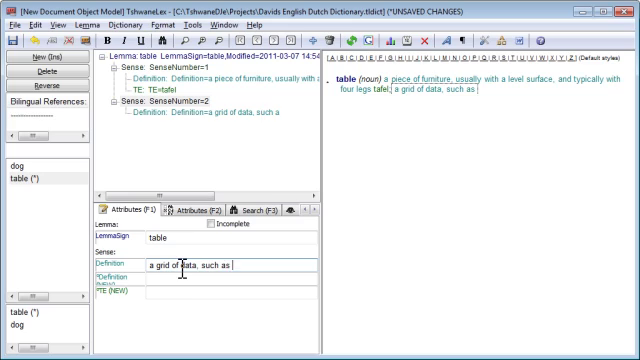
pyautogui.write('in a spread')
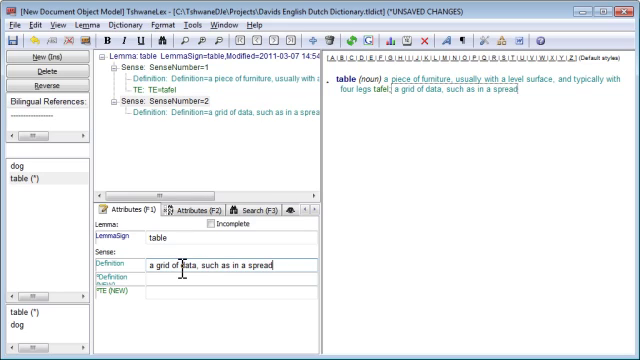
pyautogui.write('sheet')
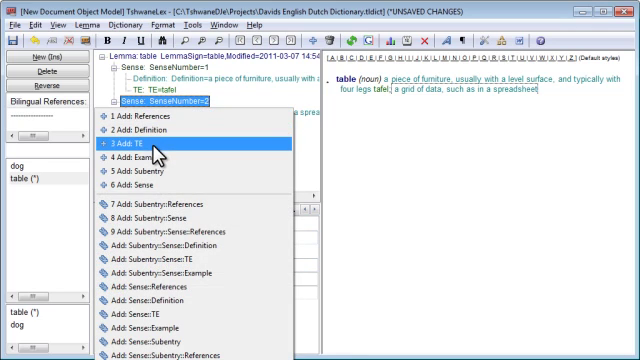
# - Give the second sense the Dutch translation equivalent 'lijst'
pyautogui.click(150, 148)
pyautogui.write('lijst')
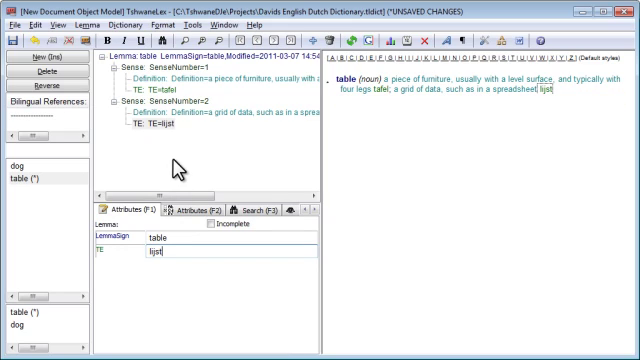
pyautogui.moveTo(164, 164)
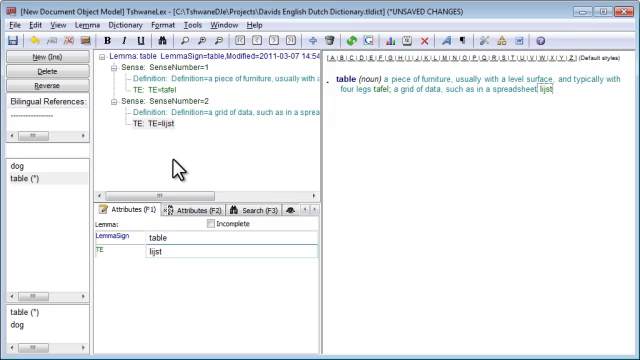
pyautogui.moveTo(104, 98)
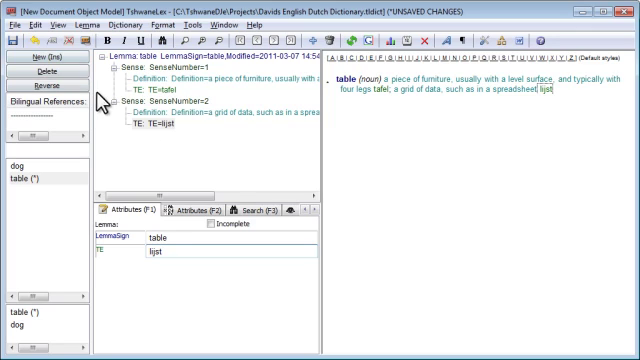
pyautogui.click(176, 102)
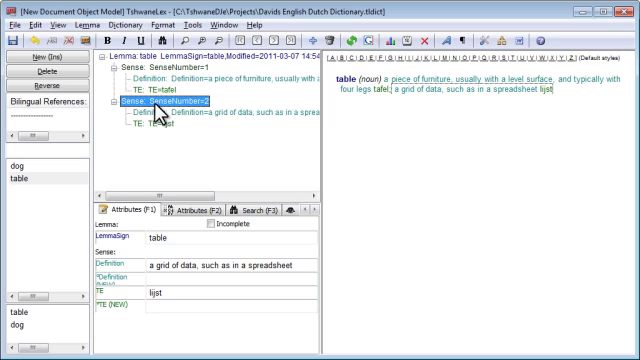
# - Move Sense 2 (spreadsheet grid) up so it precedes the furniture sense
pyautogui.rightClick(160, 100)
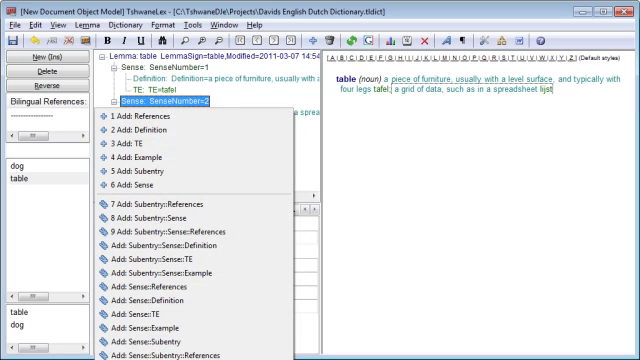
pyautogui.moveTo(180, 148)
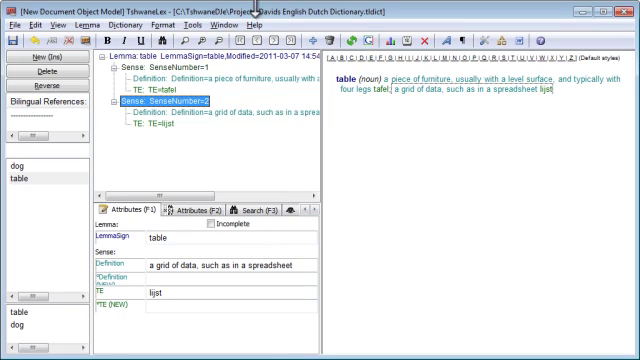
pyautogui.scroll(-3)
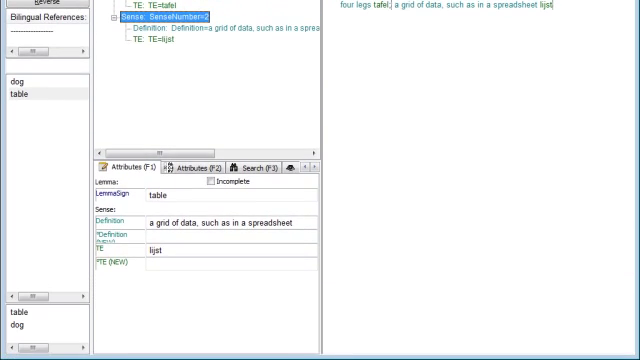
pyautogui.rightClick(176, 16)
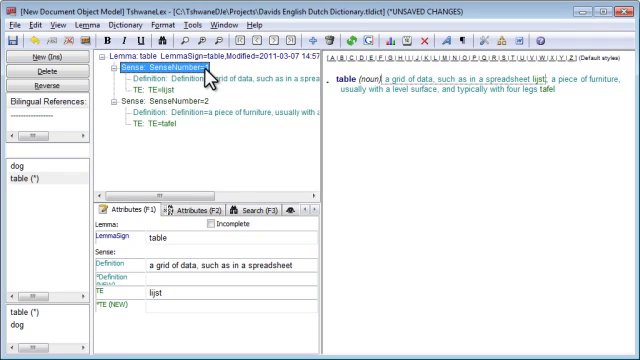
pyautogui.click(180, 98)
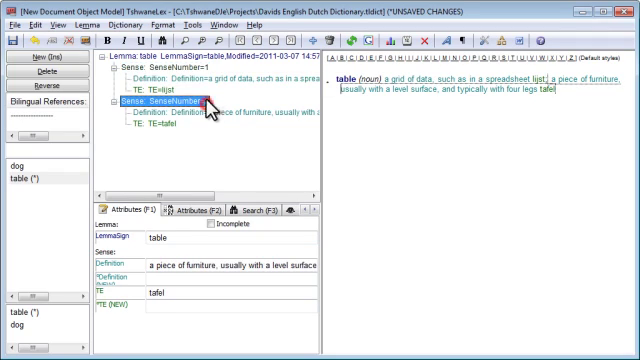
pyautogui.click(164, 62)
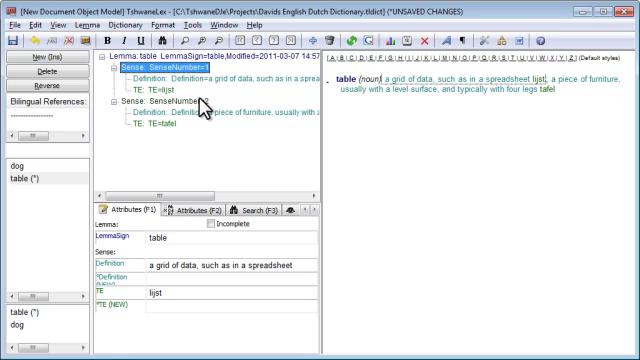
pyautogui.click(160, 100)
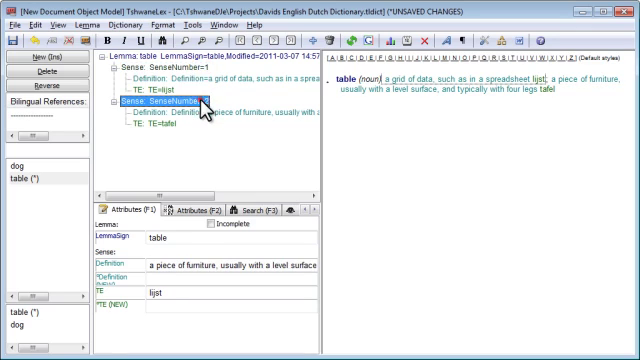
pyautogui.click(160, 74)
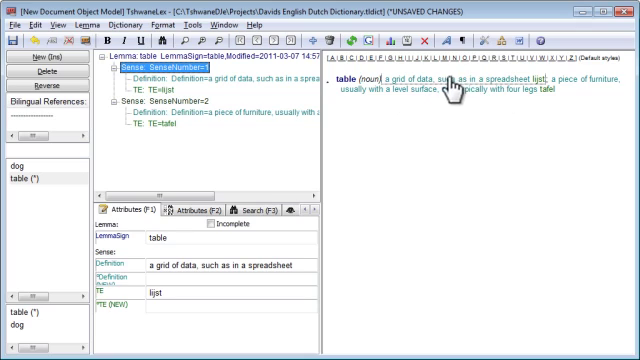
pyautogui.moveTo(544, 94)
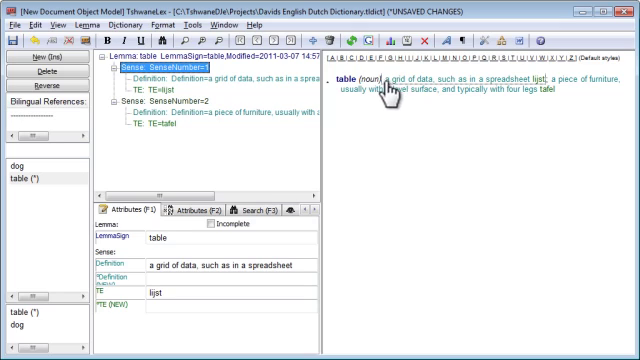
pyautogui.moveTo(556, 90)
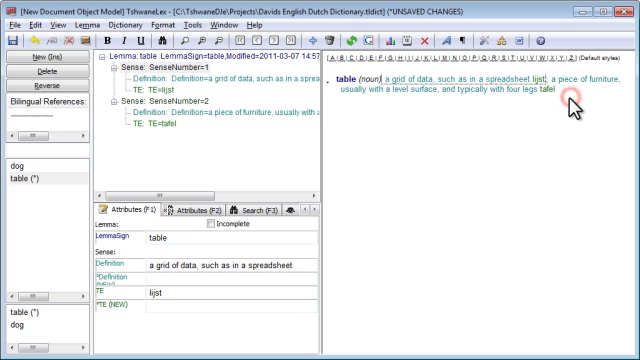
pyautogui.moveTo(564, 110)
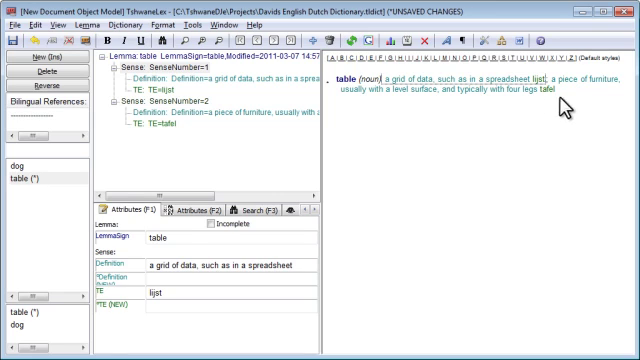
# - Set the SenseNumber style to numeric numbering so senses show 1 and 2
pyautogui.click(154, 28)
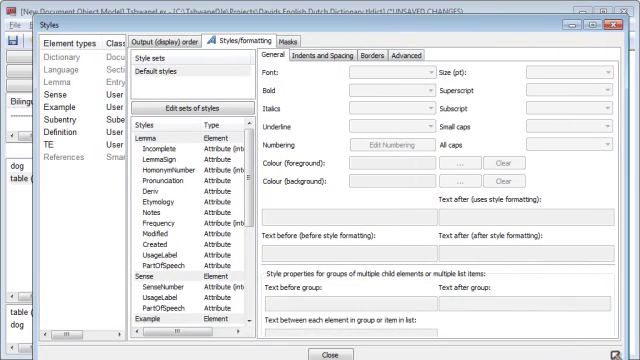
pyautogui.click(170, 288)
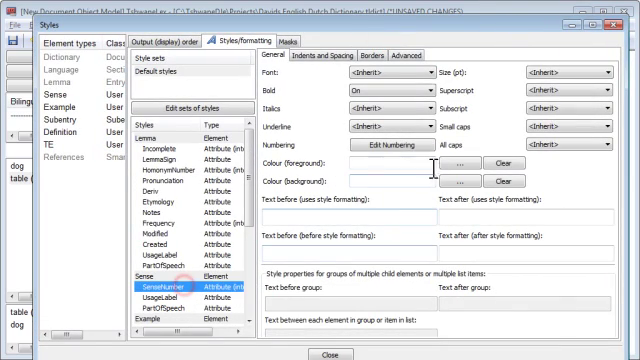
pyautogui.click(402, 146)
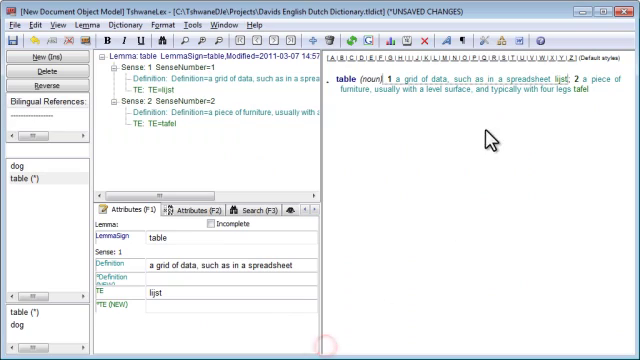
pyautogui.moveTo(400, 90)
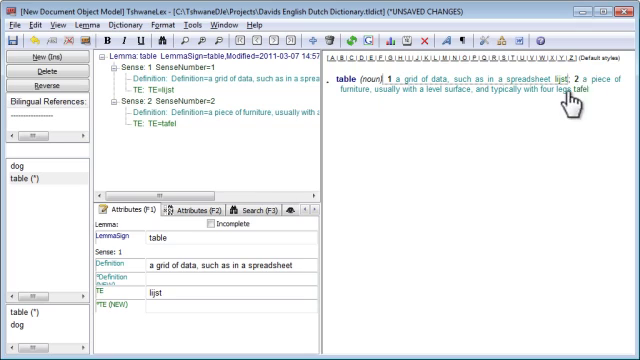
pyautogui.moveTo(388, 114)
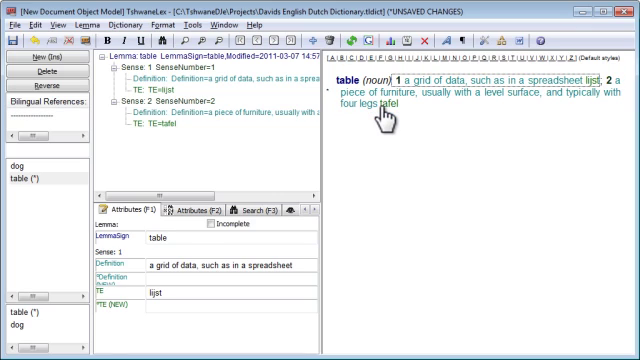
pyautogui.moveTo(476, 212)
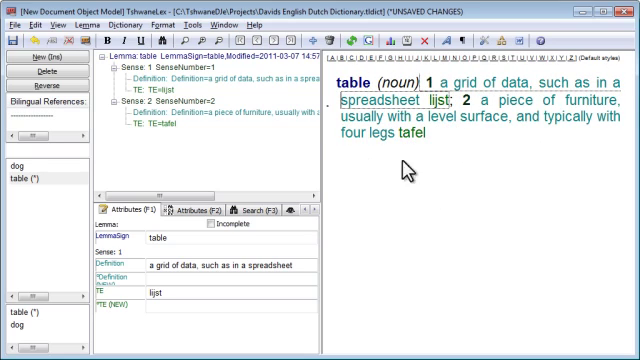
pyautogui.moveTo(400, 100)
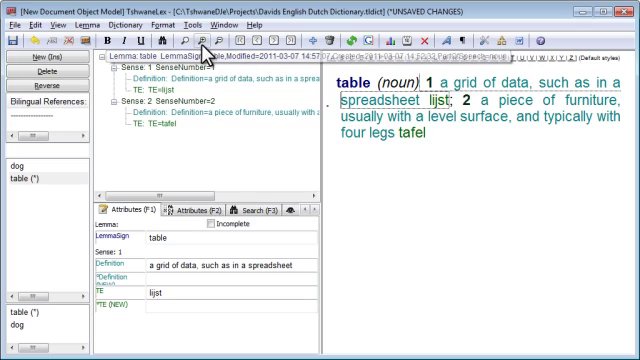
pyautogui.moveTo(204, 50)
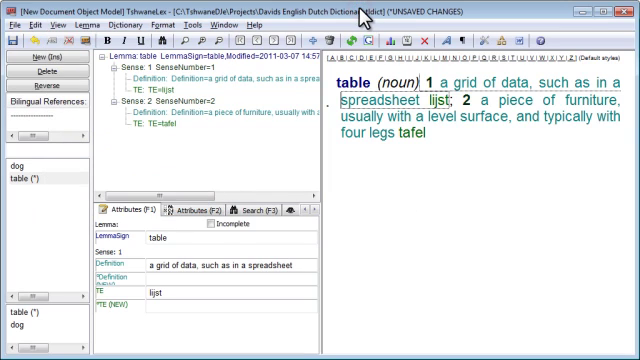
pyautogui.moveTo(376, 108)
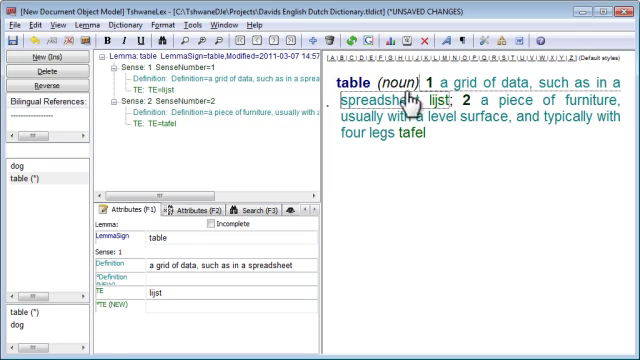
pyautogui.moveTo(38, 172)
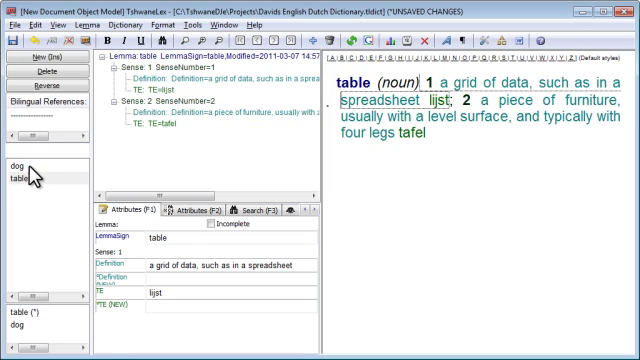
# - Delete the 'dog' lemma, confirming with Yes, leaving only 'table'
pyautogui.click(16, 164)
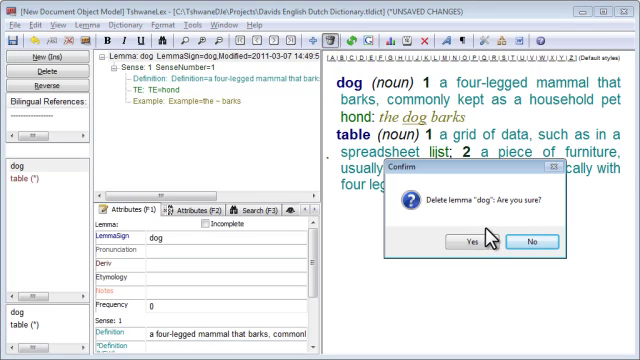
pyautogui.click(456, 242)
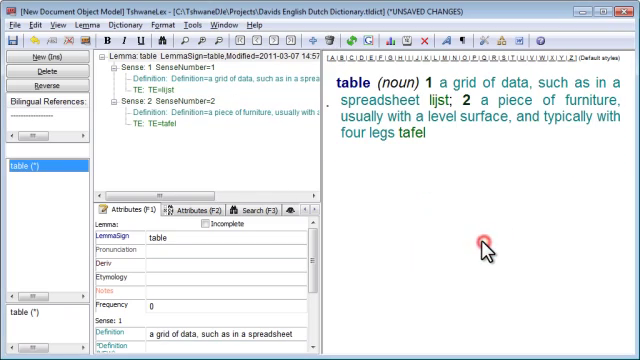
pyautogui.moveTo(484, 248)
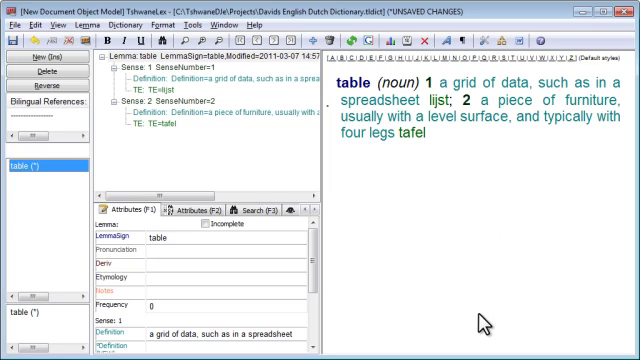
# - Create a new homonym headword 'table' to serve as the verb entry
pyautogui.click(12, 28)
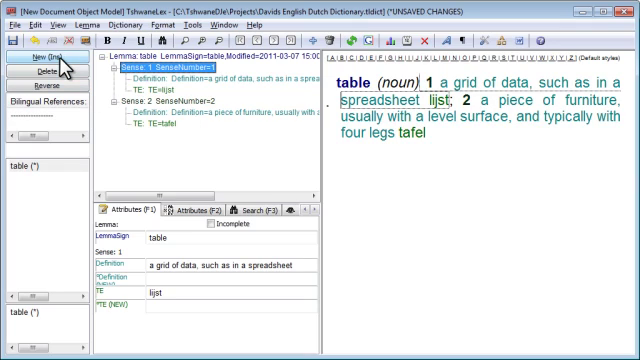
pyautogui.click(36, 60)
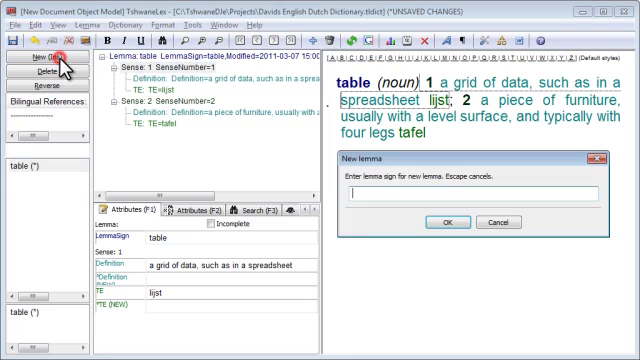
pyautogui.moveTo(204, 140)
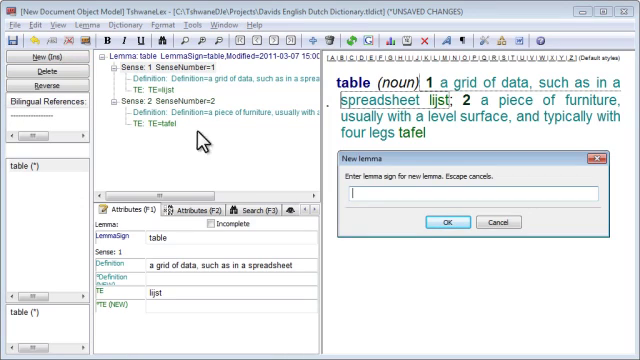
pyautogui.write('tab')
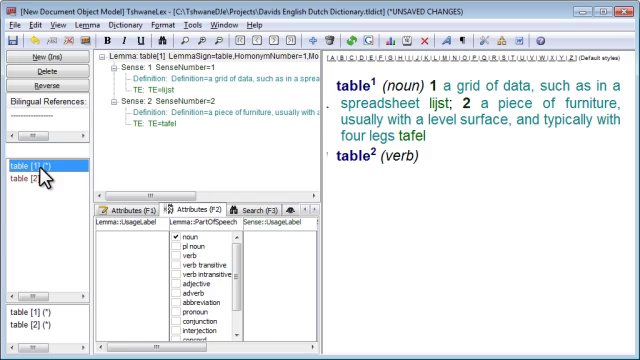
pyautogui.moveTo(310, 140)
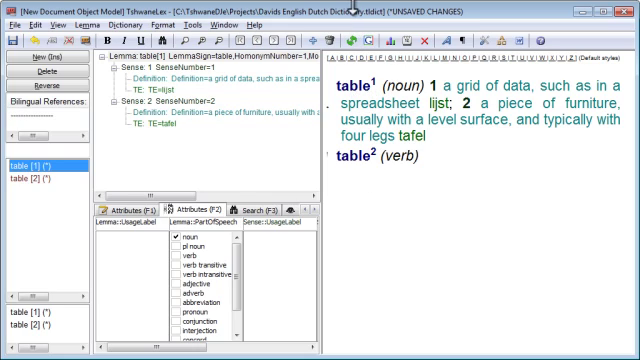
pyautogui.moveTo(344, 176)
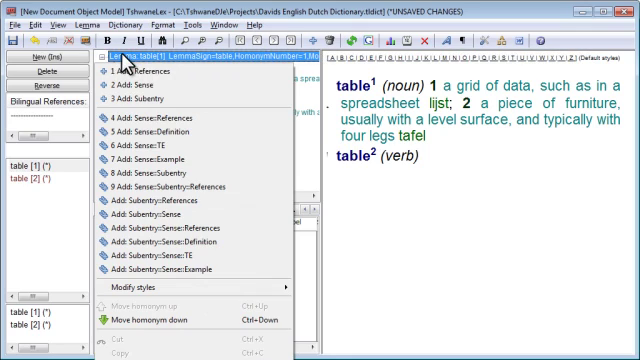
pyautogui.moveTo(150, 324)
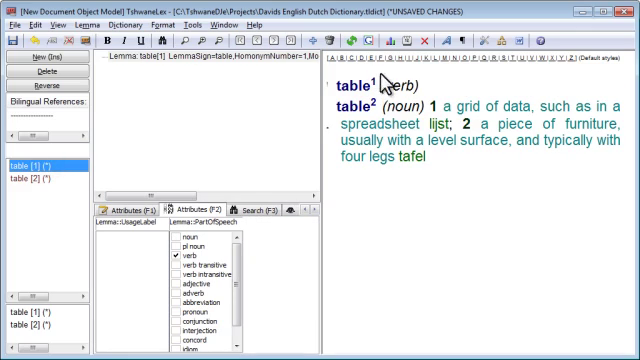
pyautogui.moveTo(352, 108)
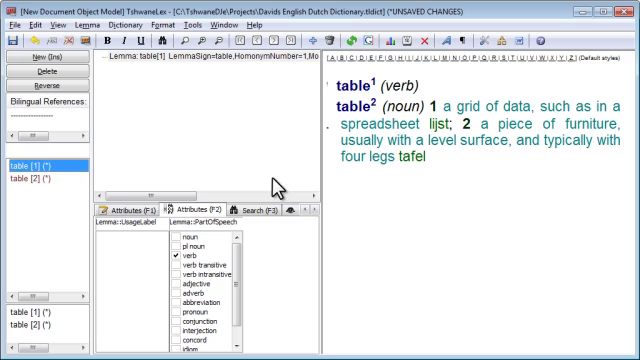
# - Save the dictionary via File > Save
pyautogui.click(16, 24)
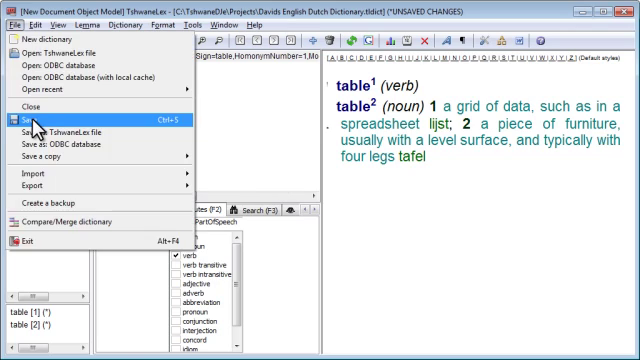
pyautogui.click(32, 116)
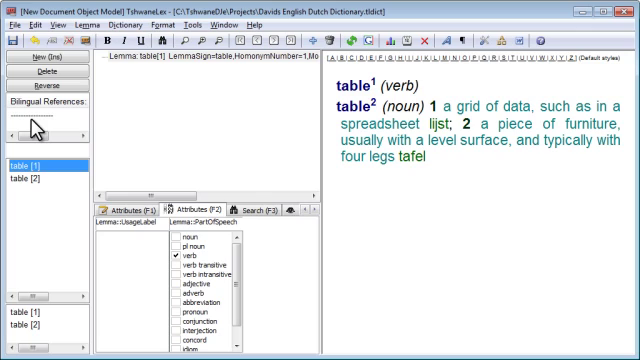
# - Restore the table² noun entry to its last saved version, confirming with Yes
pyautogui.click(36, 176)
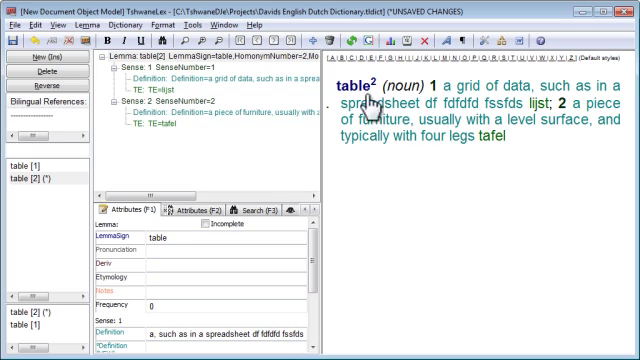
pyautogui.click(42, 28)
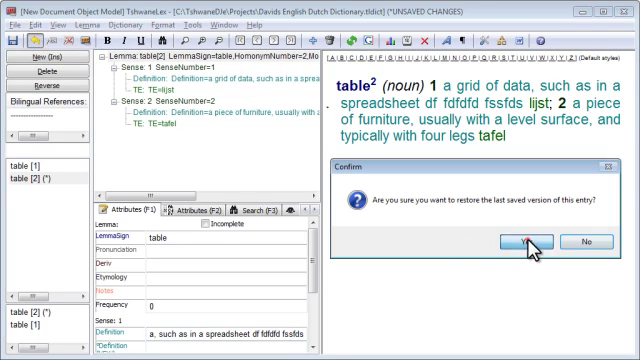
pyautogui.click(512, 242)
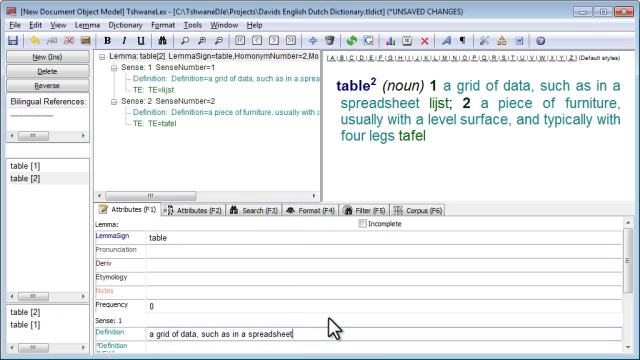
pyautogui.write('df dsfsfdsdfsd lsjf lksdfjlskd')
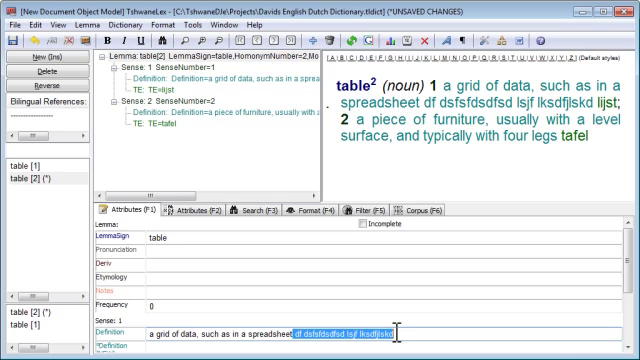
pyautogui.press('Delete')
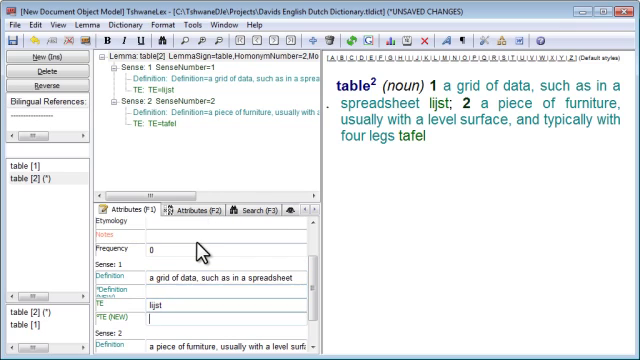
pyautogui.scroll(-3)
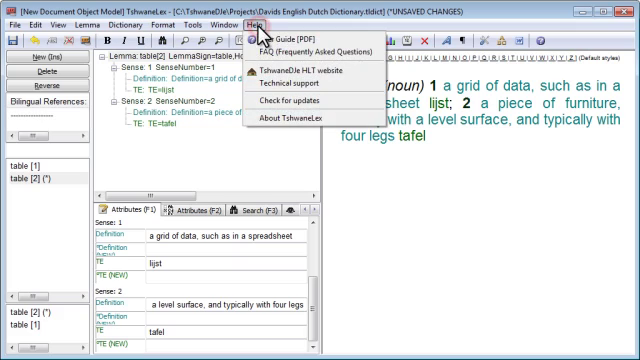
pyautogui.moveTo(310, 52)
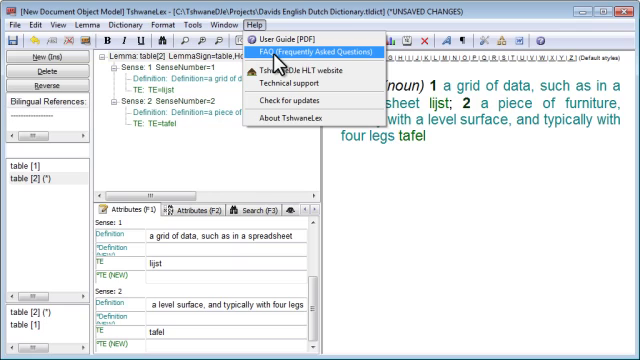
pyautogui.moveTo(318, 64)
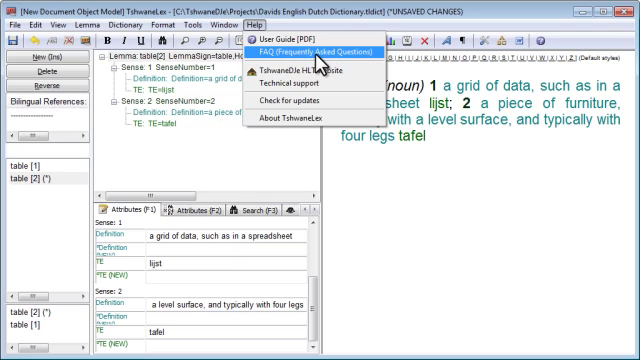